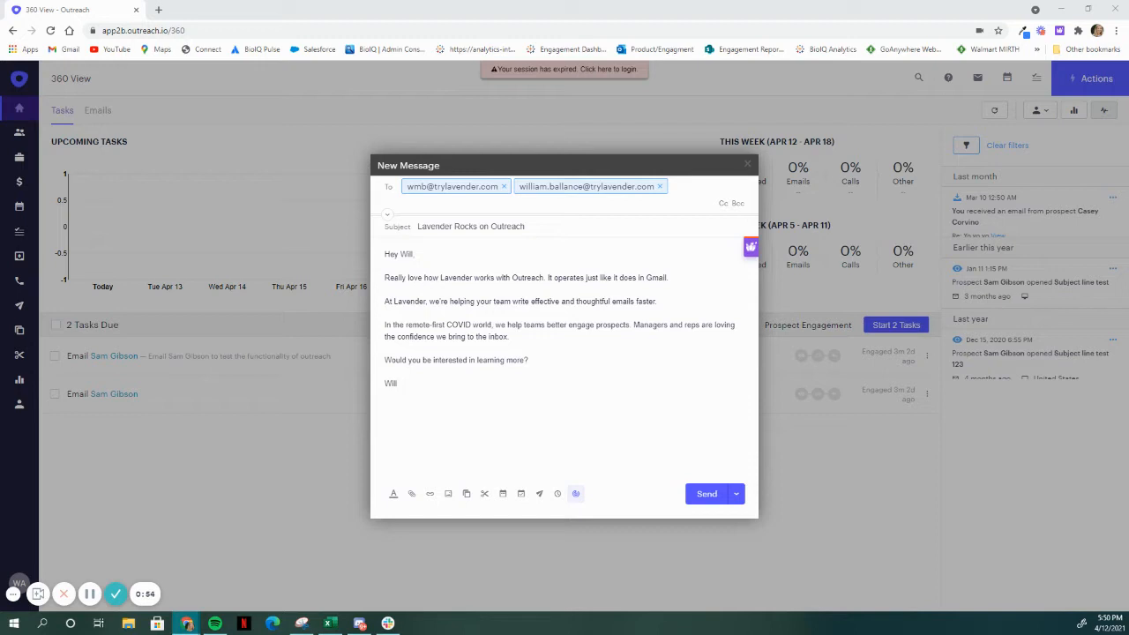
{"action": "mouse_move", "coordinate": [739, 285]}
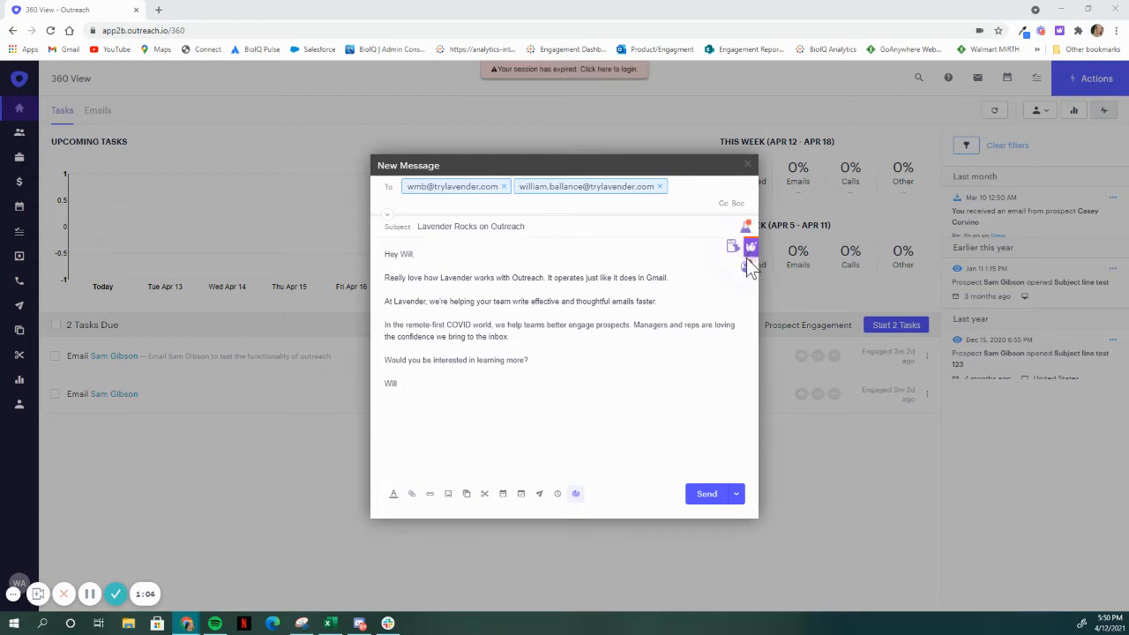
Open the Lavender sidebar beside the draft to see profile lookups for both recipients
{"action": "left_click", "coordinate": [750, 265]}
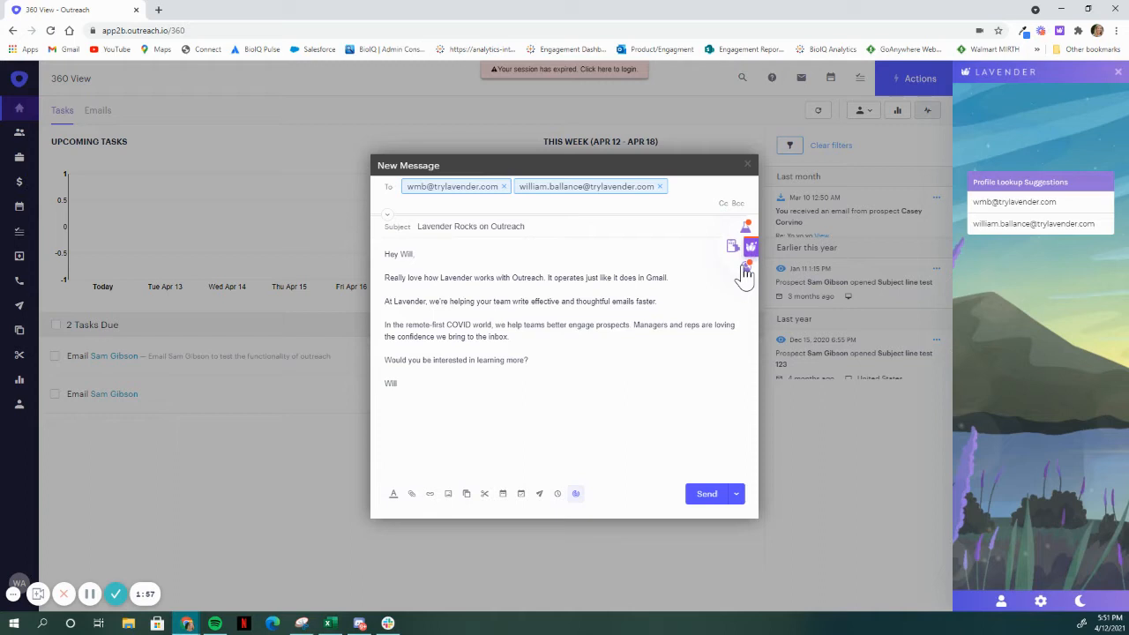
{"action": "mouse_move", "coordinate": [1062, 198]}
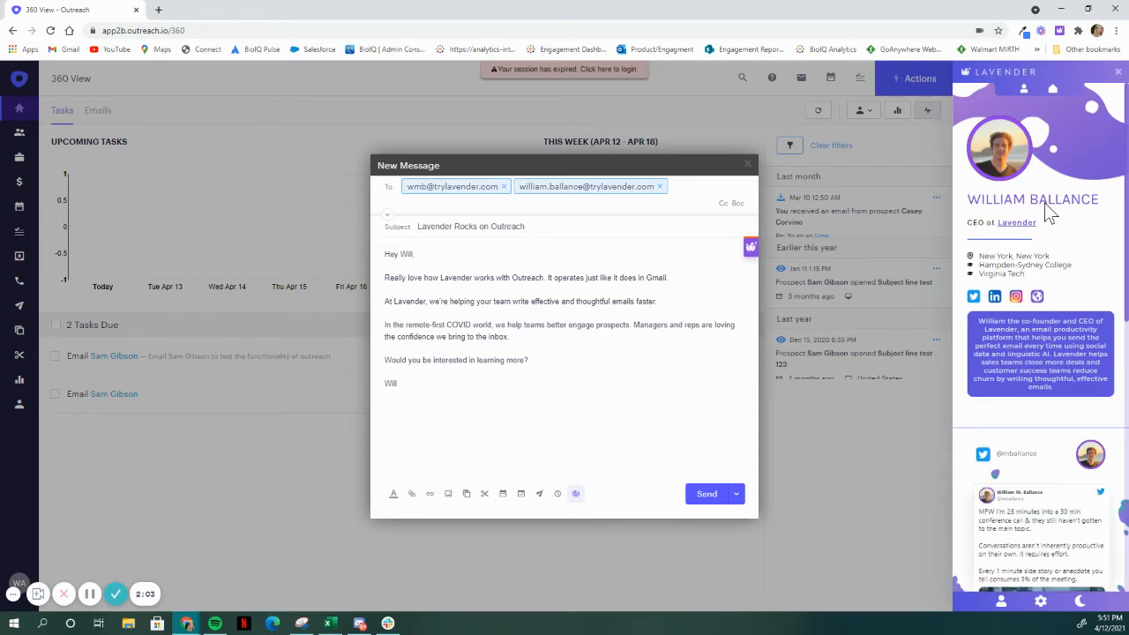
{"action": "mouse_move", "coordinate": [1050, 253]}
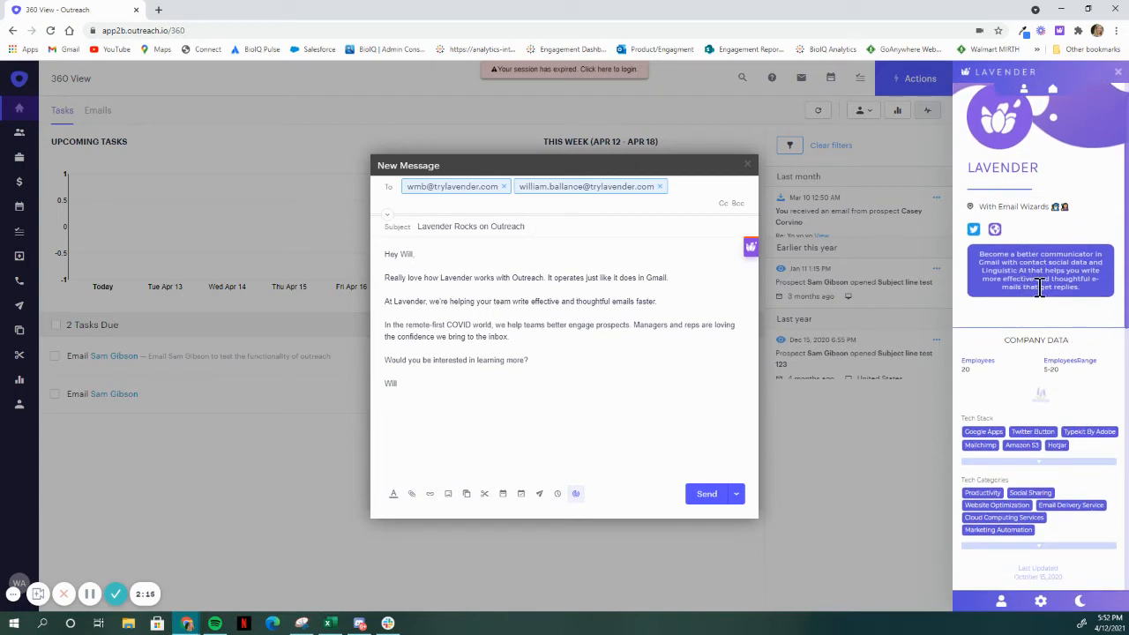
{"action": "scroll", "scroll_direction": "down", "scroll_amount": 3}
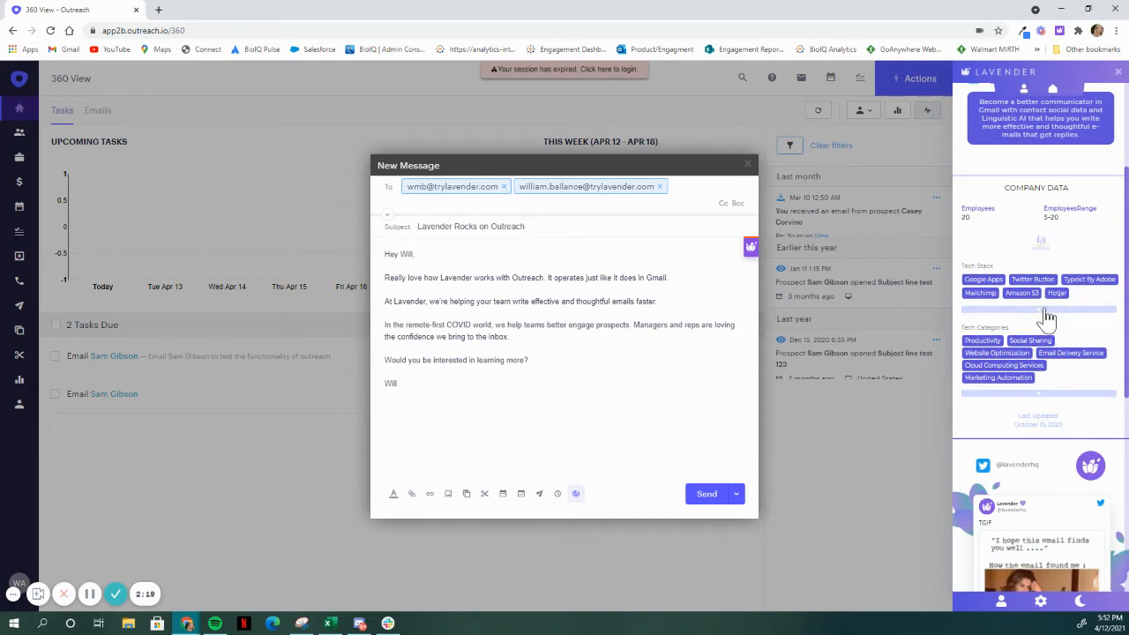
{"action": "scroll", "scroll_direction": "down", "scroll_amount": 3}
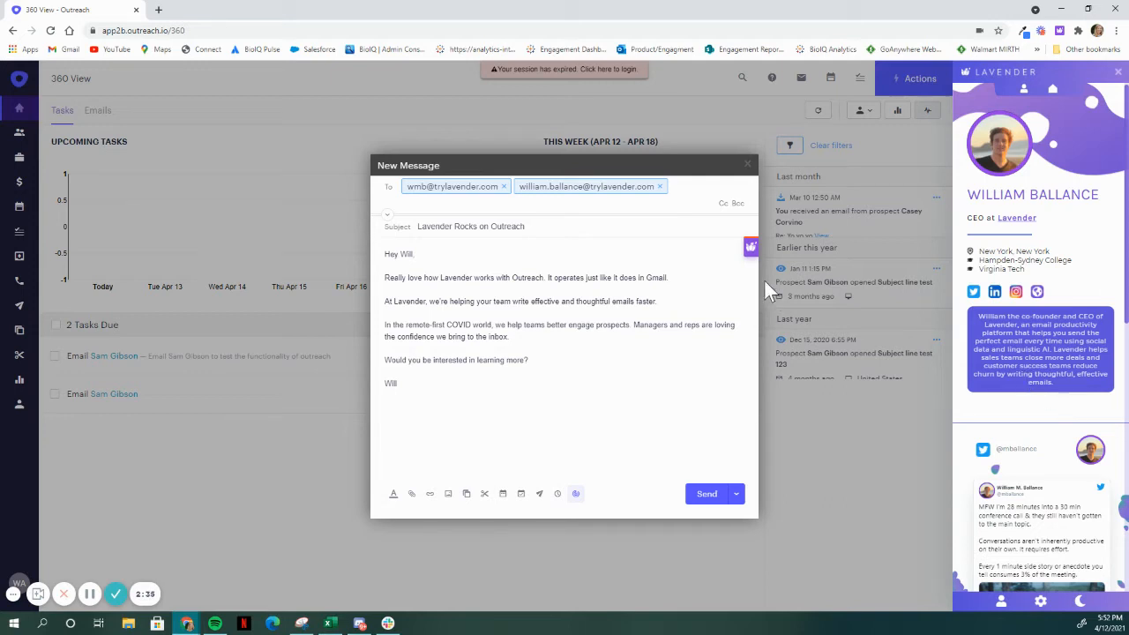
{"action": "mouse_move", "coordinate": [737, 251]}
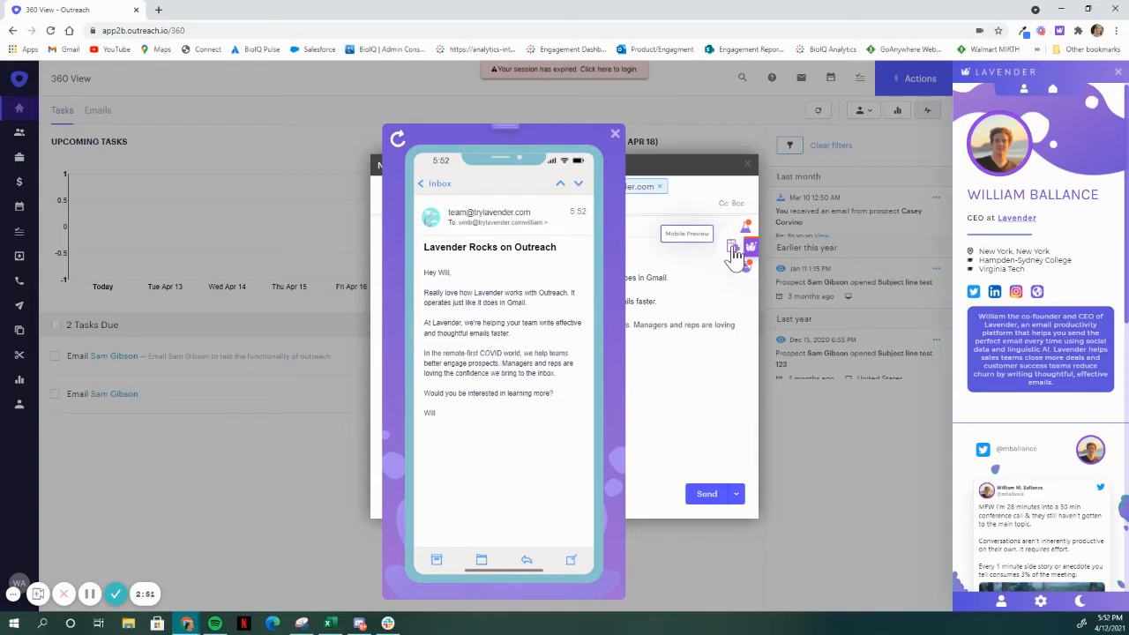
Close the mobile preview and open Lavender's Email Assistant to grade the draft
{"action": "left_click", "coordinate": [737, 247]}
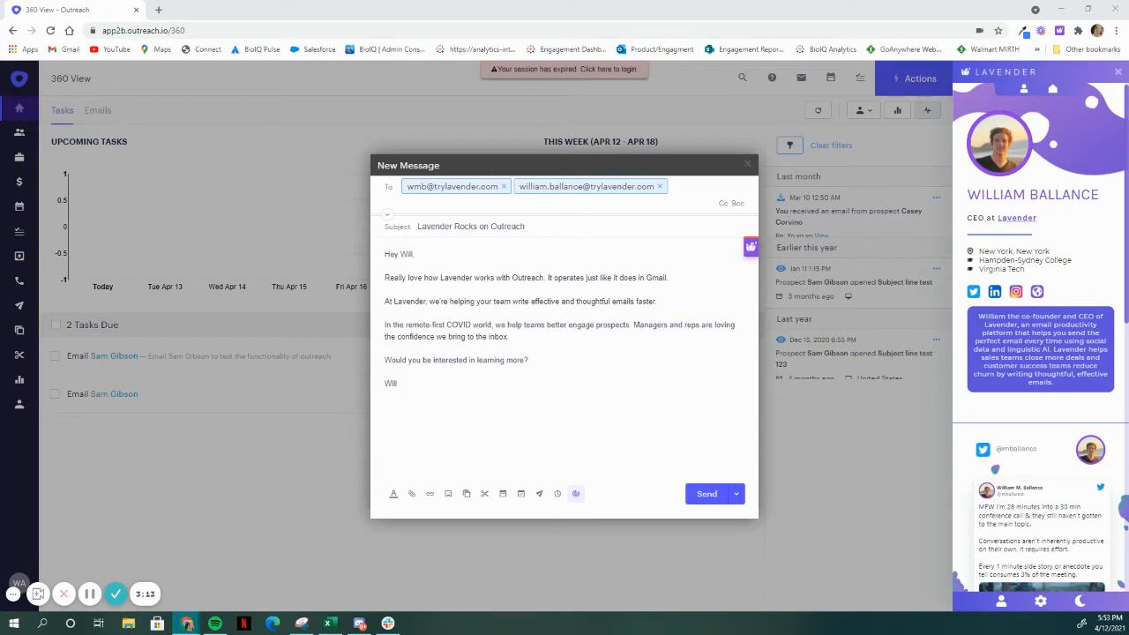
{"action": "left_click", "coordinate": [751, 246]}
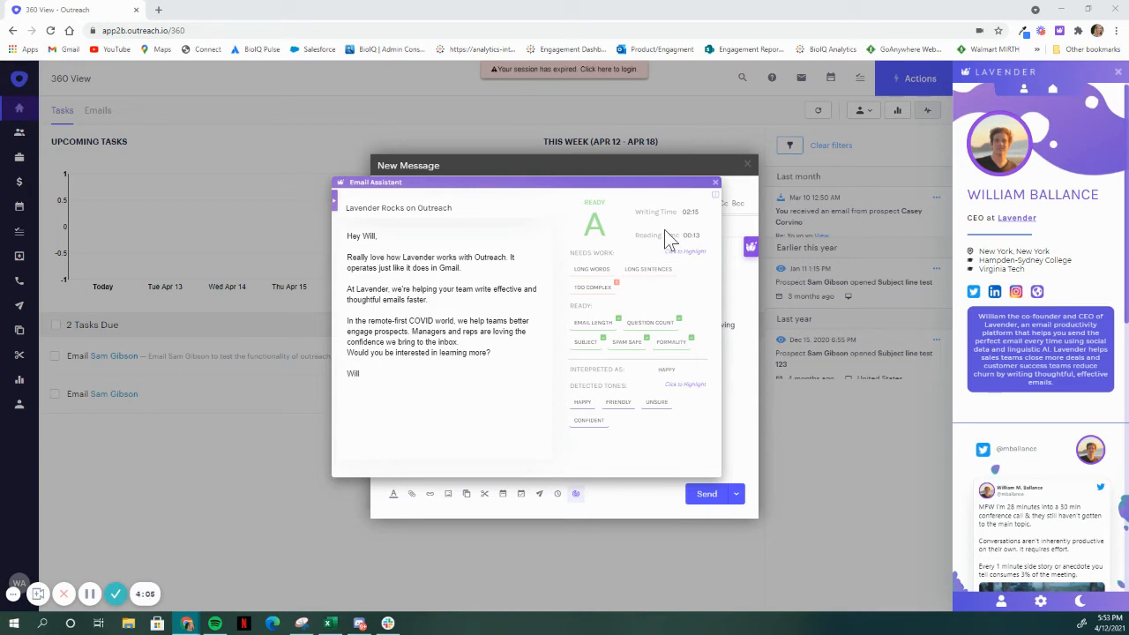
{"action": "mouse_move", "coordinate": [569, 377]}
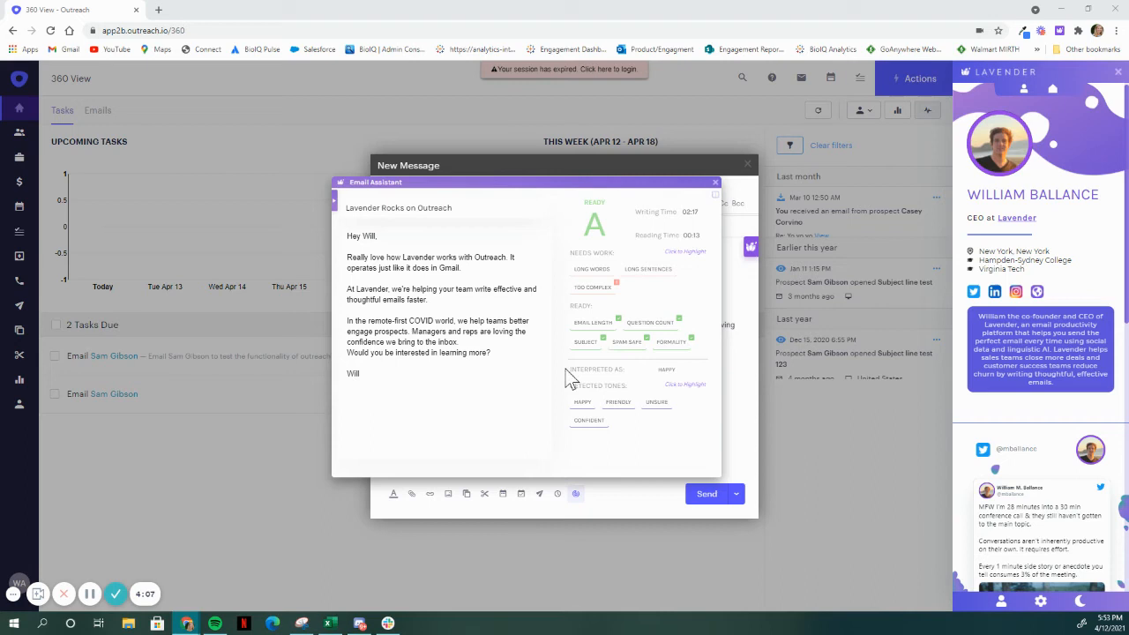
{"action": "mouse_move", "coordinate": [604, 440]}
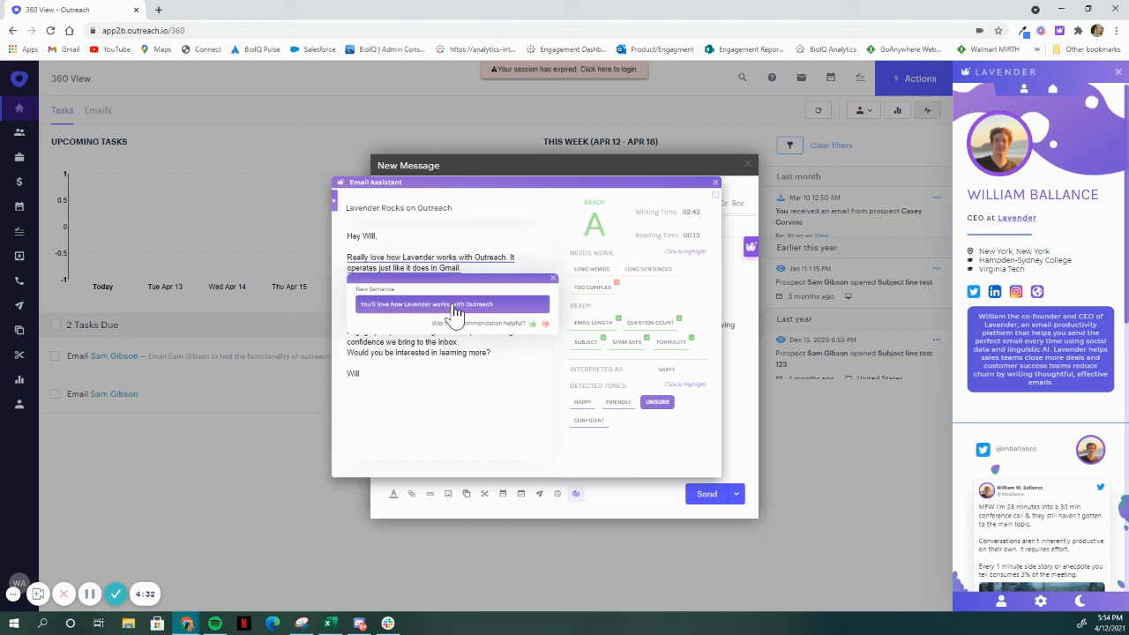
Replace the draft's opening sentence with Lavender's suggested rewrite
{"action": "left_click", "coordinate": [452, 303]}
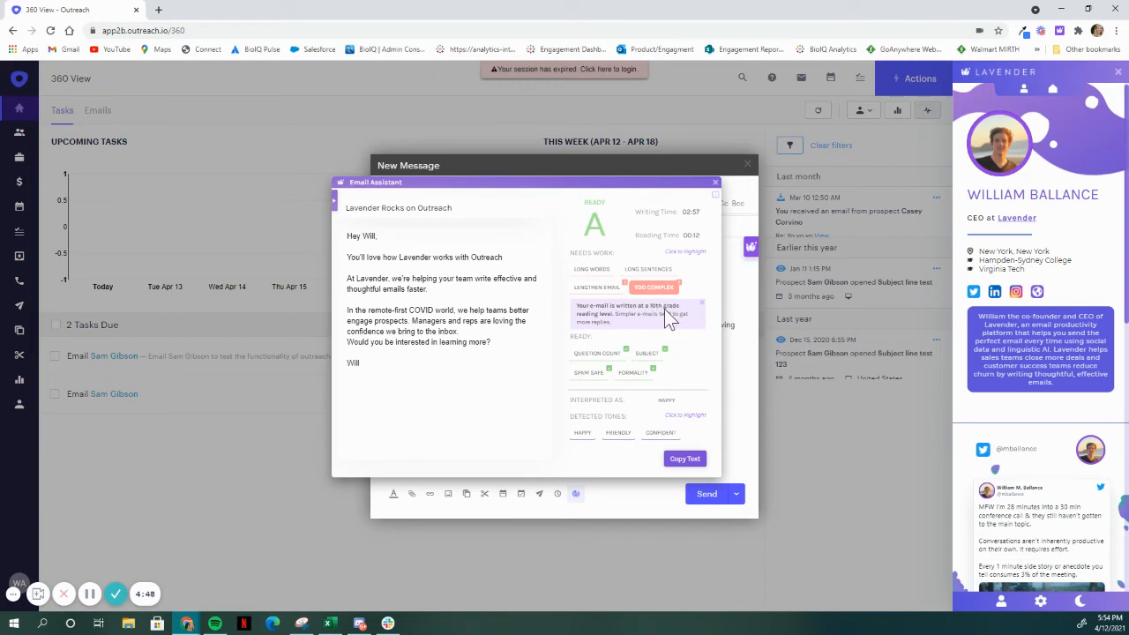
{"action": "mouse_move", "coordinate": [704, 314]}
{"action": "type", "text": "!"}
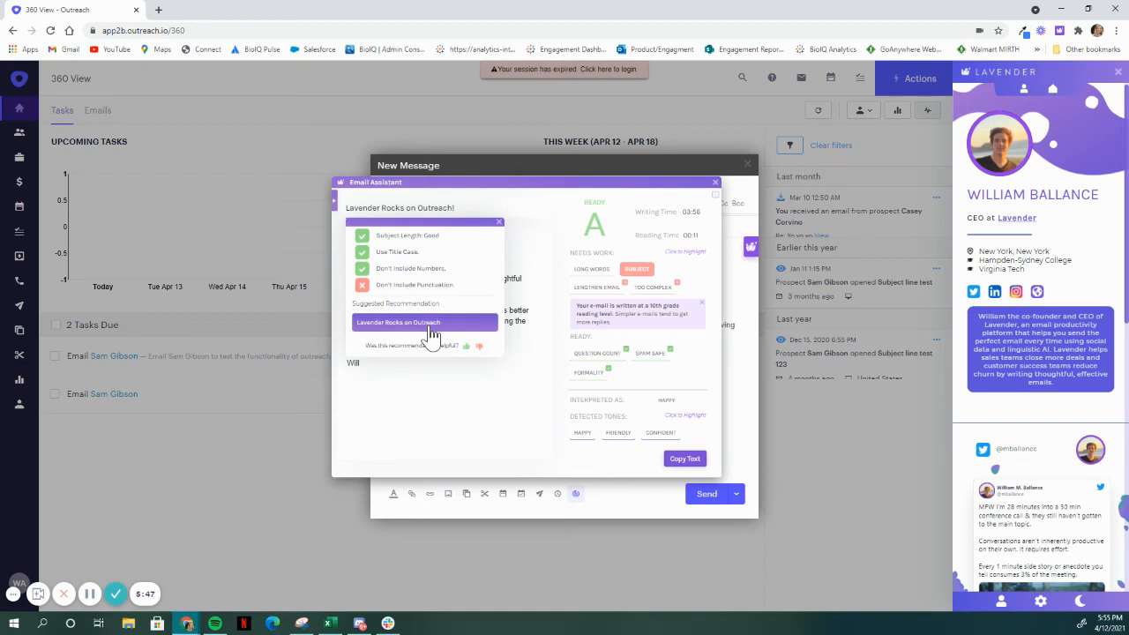
Apply Lavender's suggested subject line without the trailing exclamation mark
{"action": "left_click", "coordinate": [428, 322]}
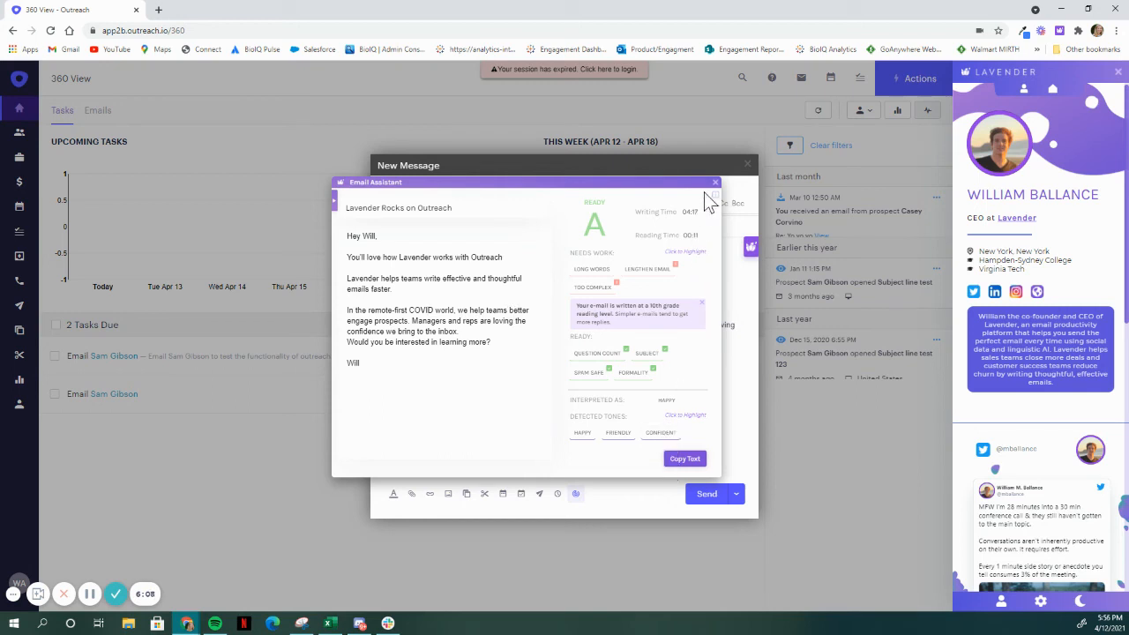
Paste Lavender's revised text over the email body, clearing formatting, then show Lavender's settings panel
{"action": "left_click", "coordinate": [714, 182]}
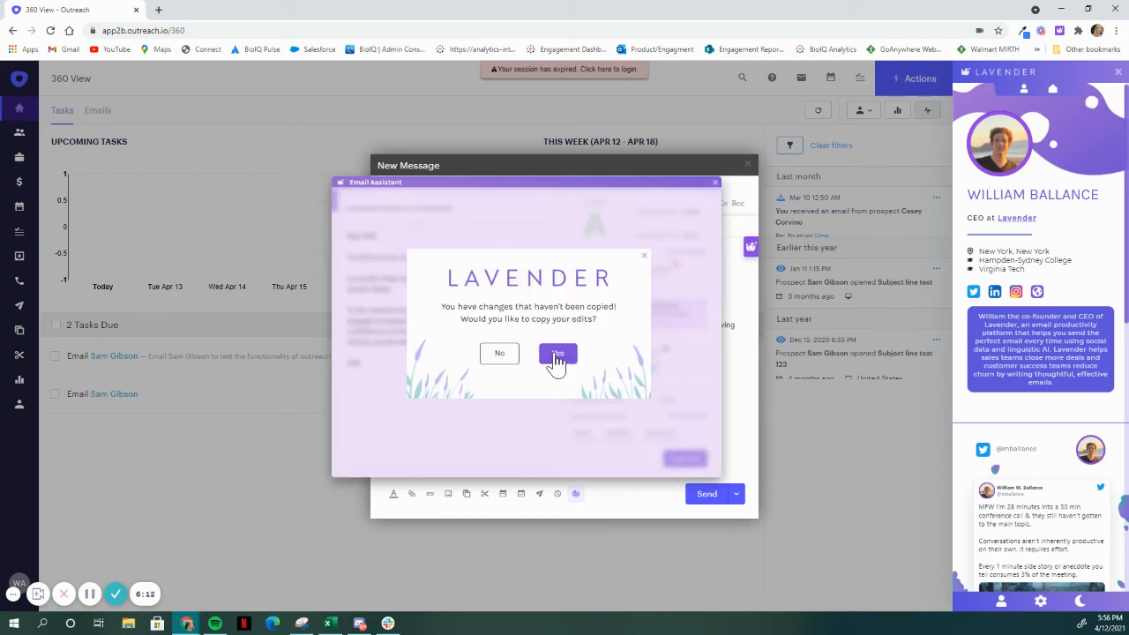
{"action": "left_click", "coordinate": [557, 354]}
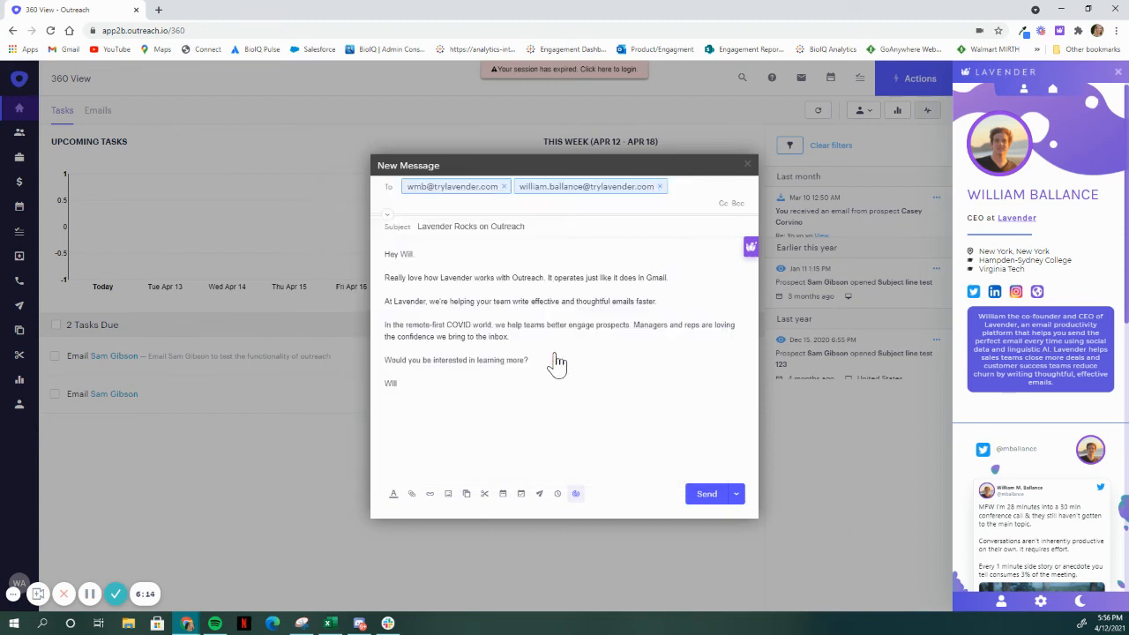
{"action": "left_click_drag", "start_coordinate": [385, 277], "coordinate": [389, 383]}
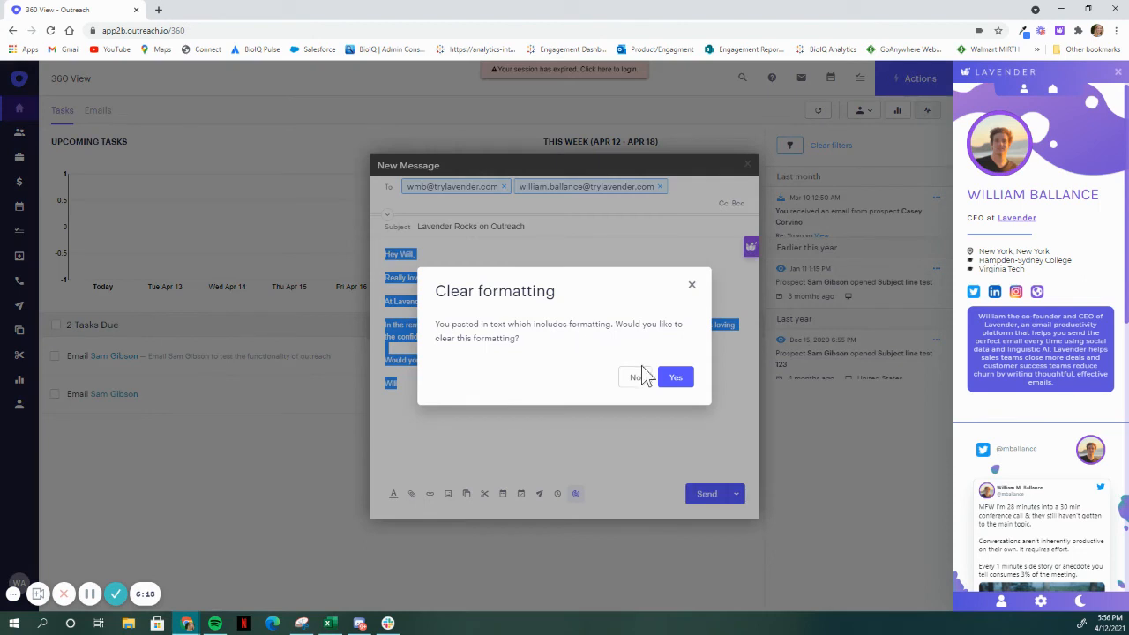
{"action": "left_click", "coordinate": [675, 378]}
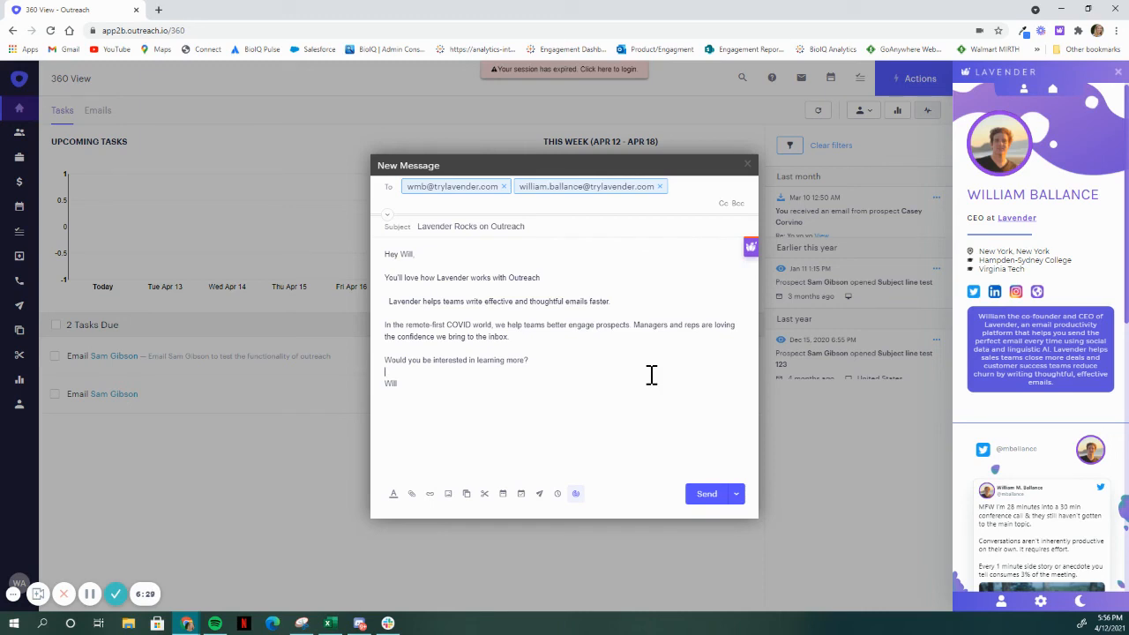
{"action": "mouse_move", "coordinate": [1039, 599]}
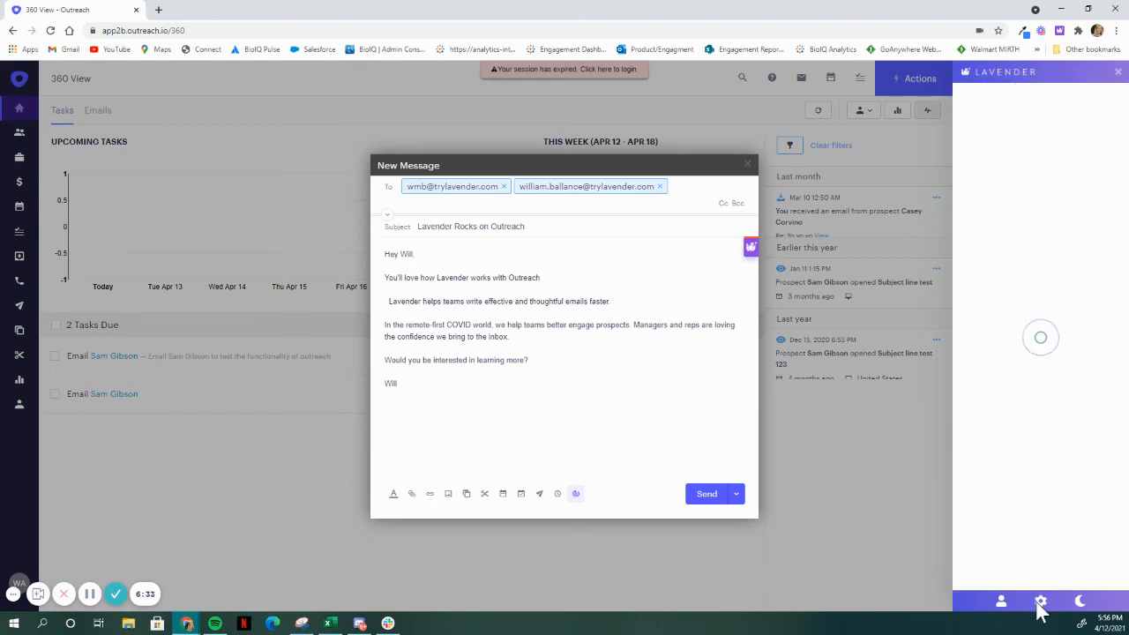
{"action": "left_click", "coordinate": [1041, 602]}
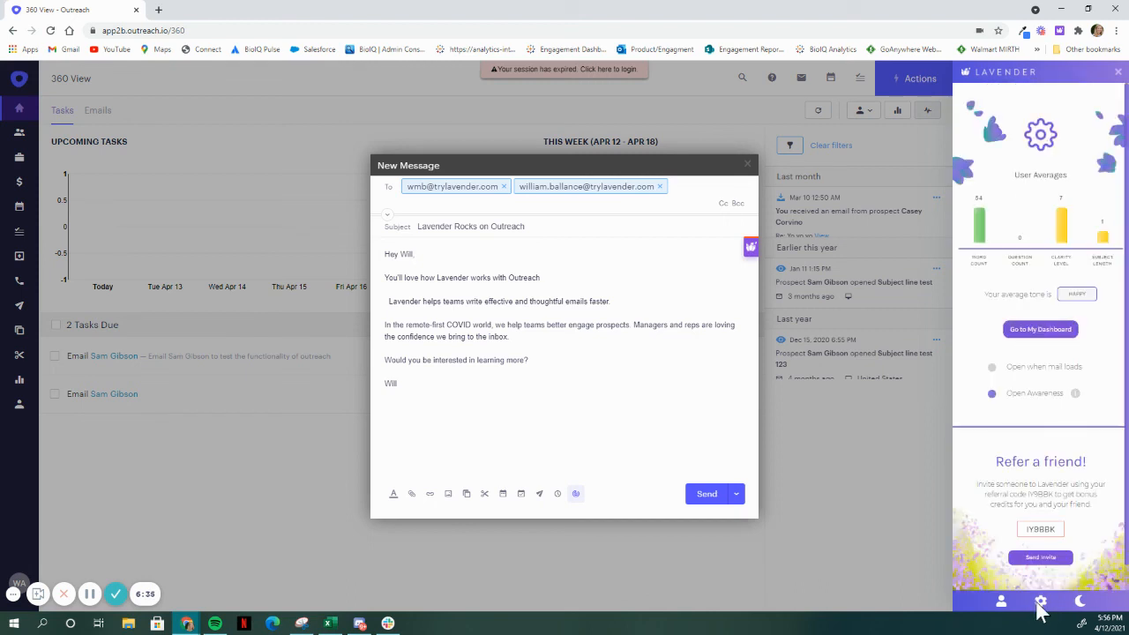